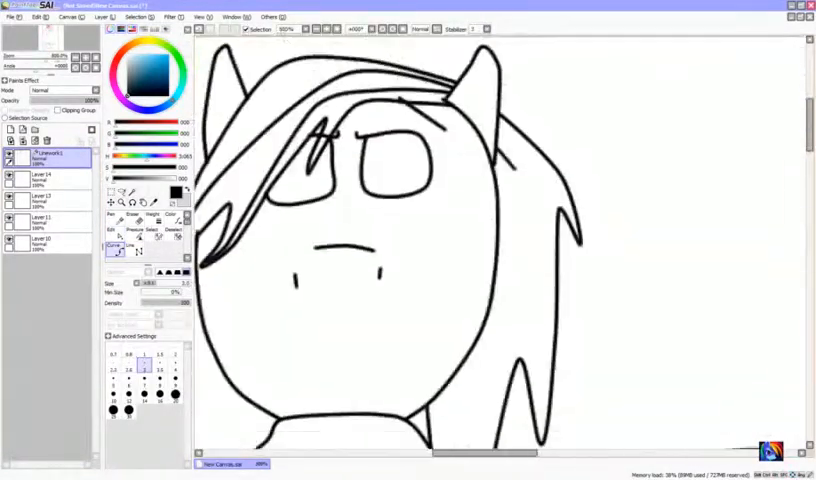
Add a new layer, Layer15, to hold the spiky hair line art
left_click(45, 179)
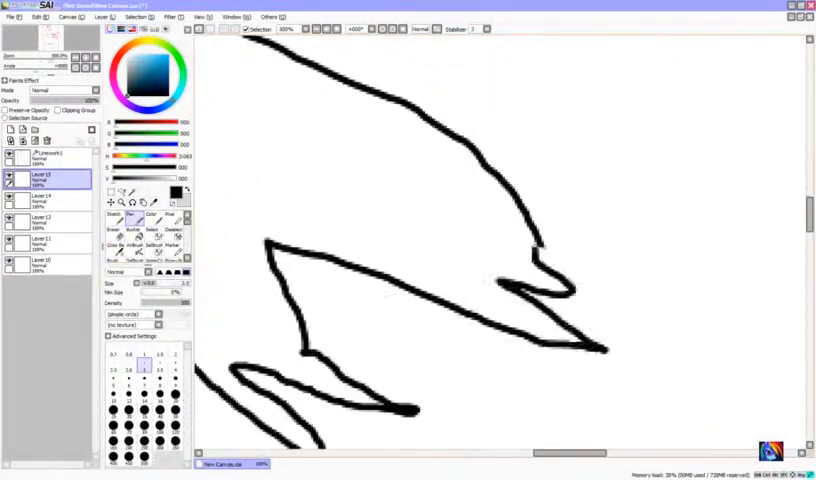